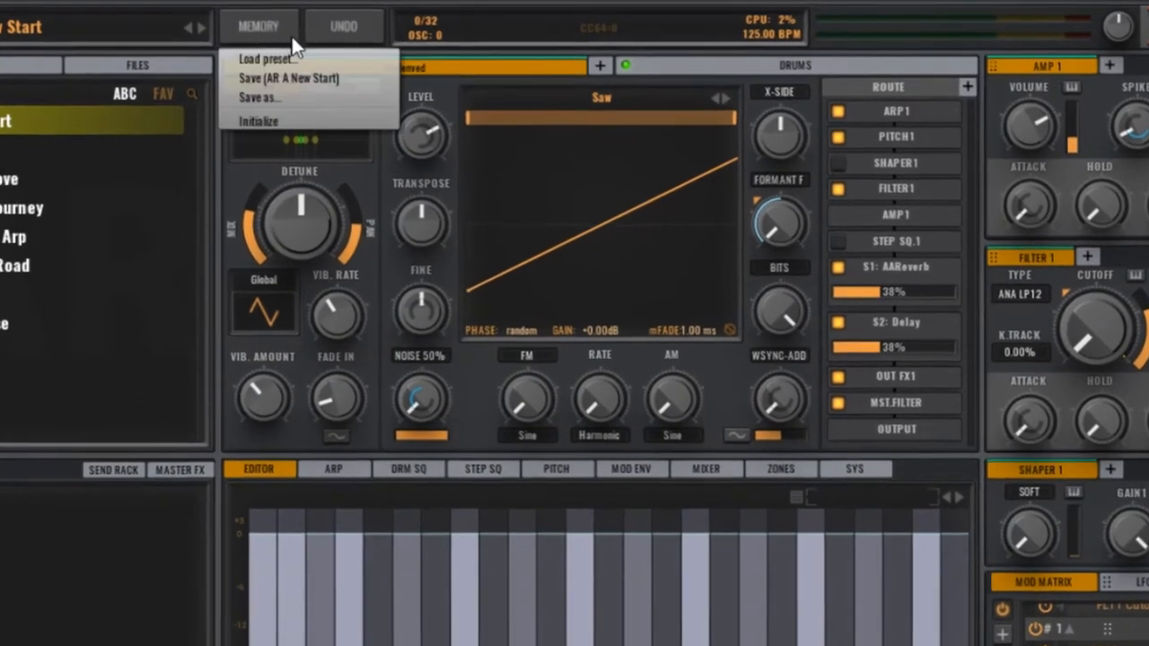
- Reset the patch to its blank initialized state via Memory > Initialize
{"action": "left_click", "coordinate": [259, 121]}
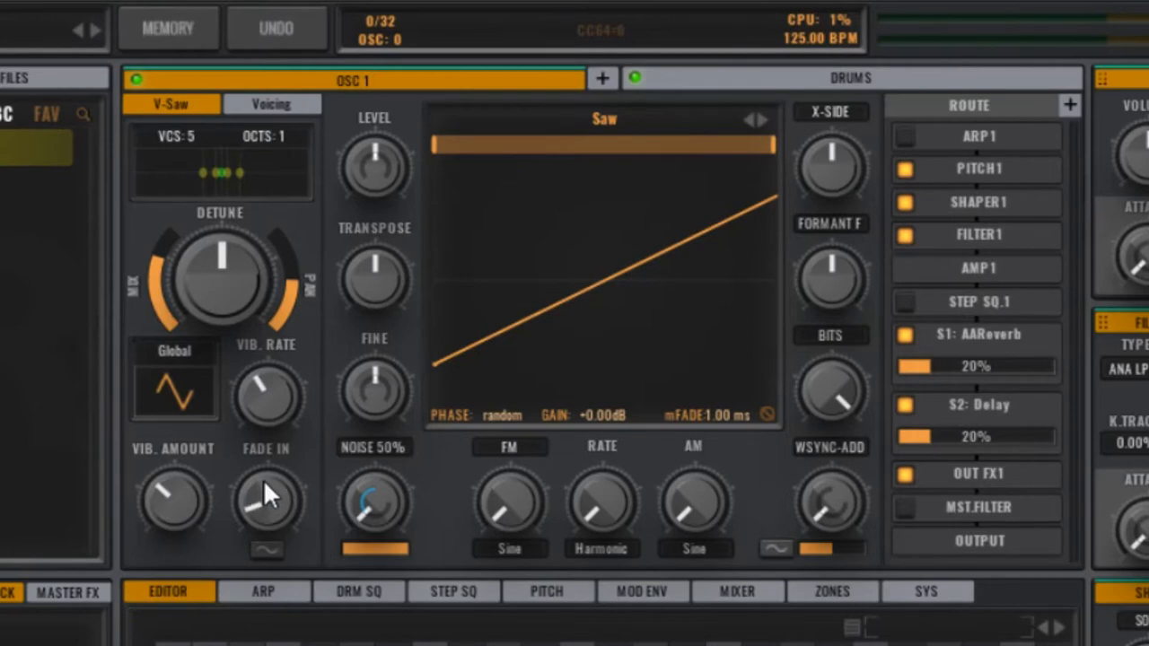
{"action": "mouse_move", "coordinate": [757, 525]}
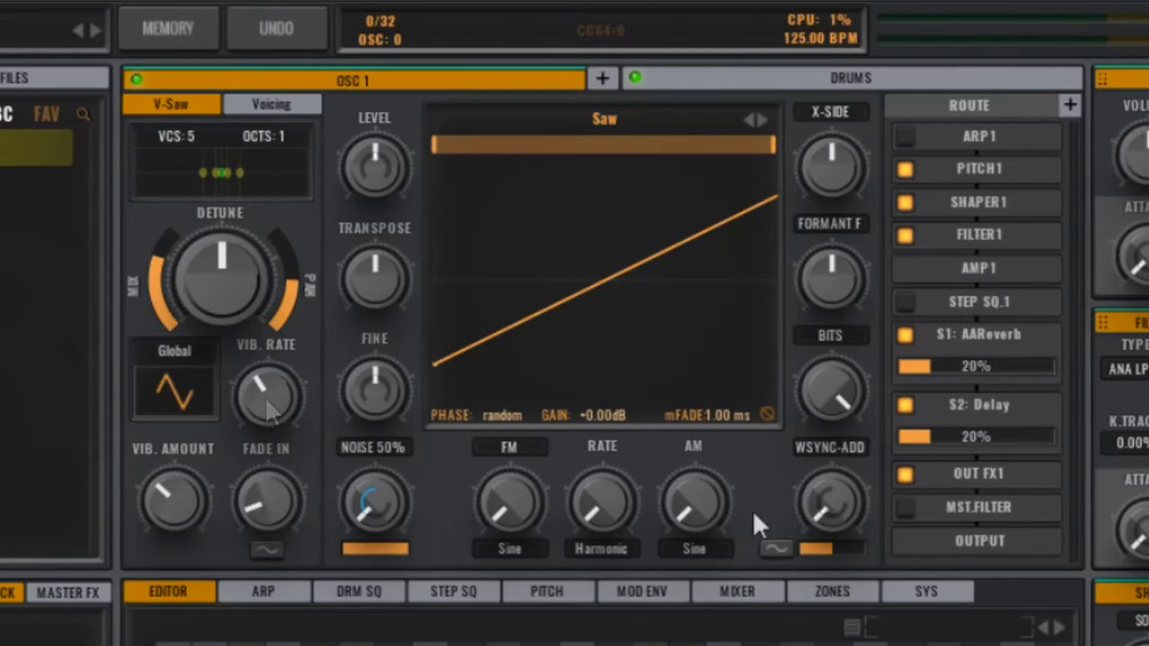
{"action": "mouse_move", "coordinate": [835, 225]}
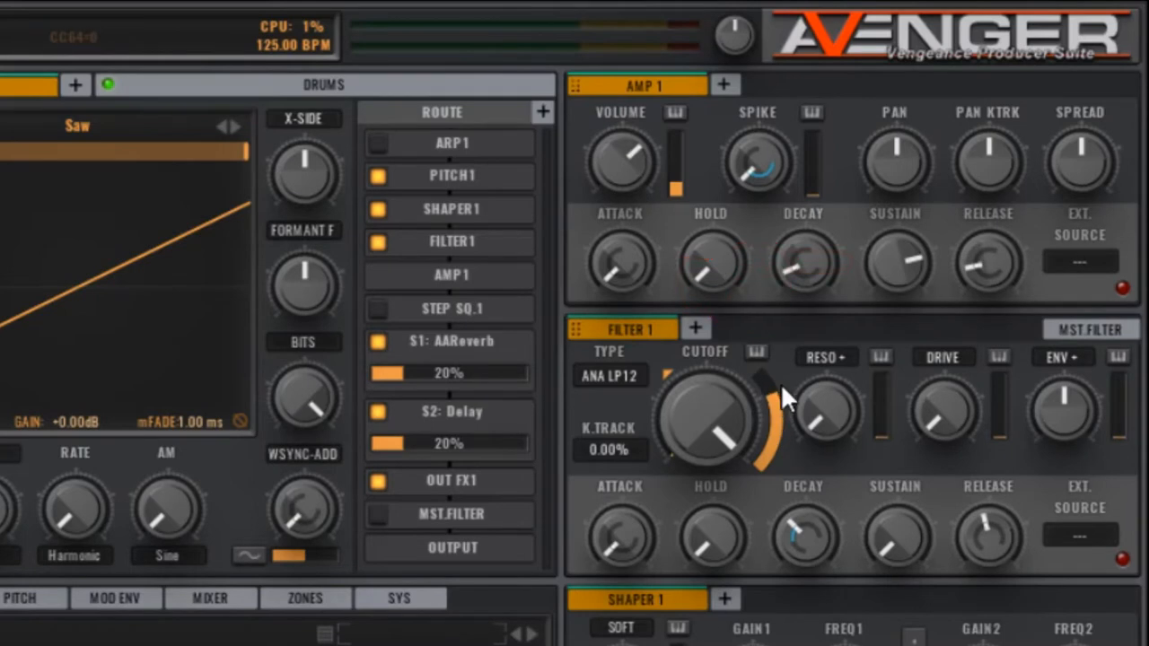
{"action": "mouse_move", "coordinate": [718, 436]}
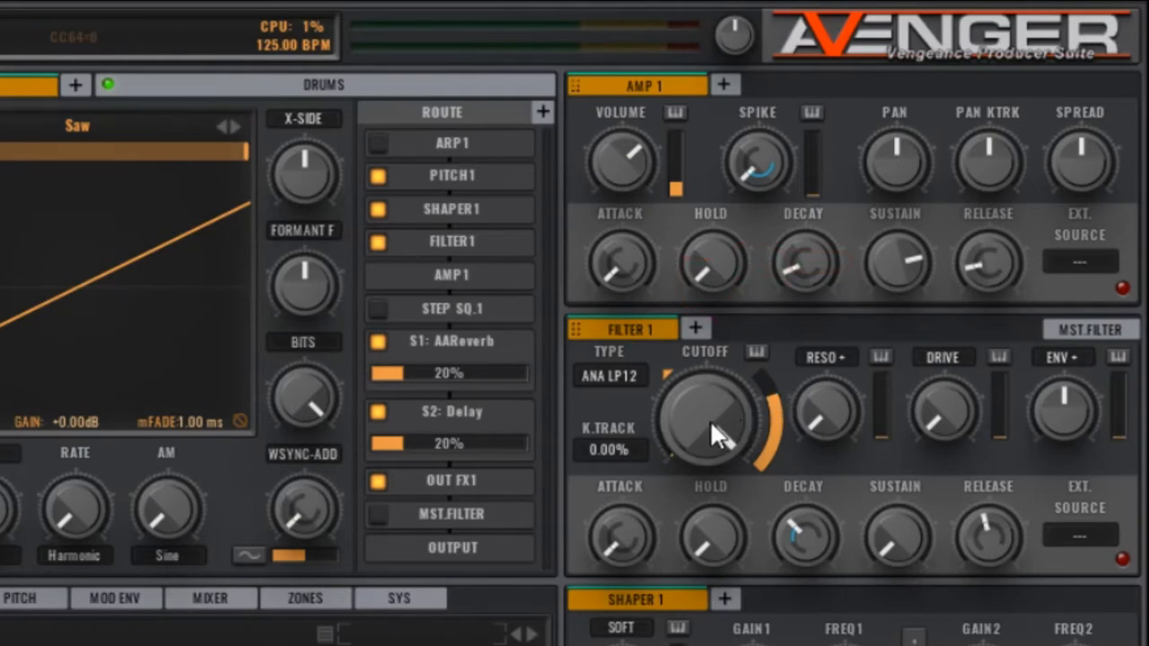
- Lower the Filter 1 low-pass cutoff to a low setting
{"action": "left_click_drag", "start_coordinate": [709, 422], "coordinate": [754, 578]}
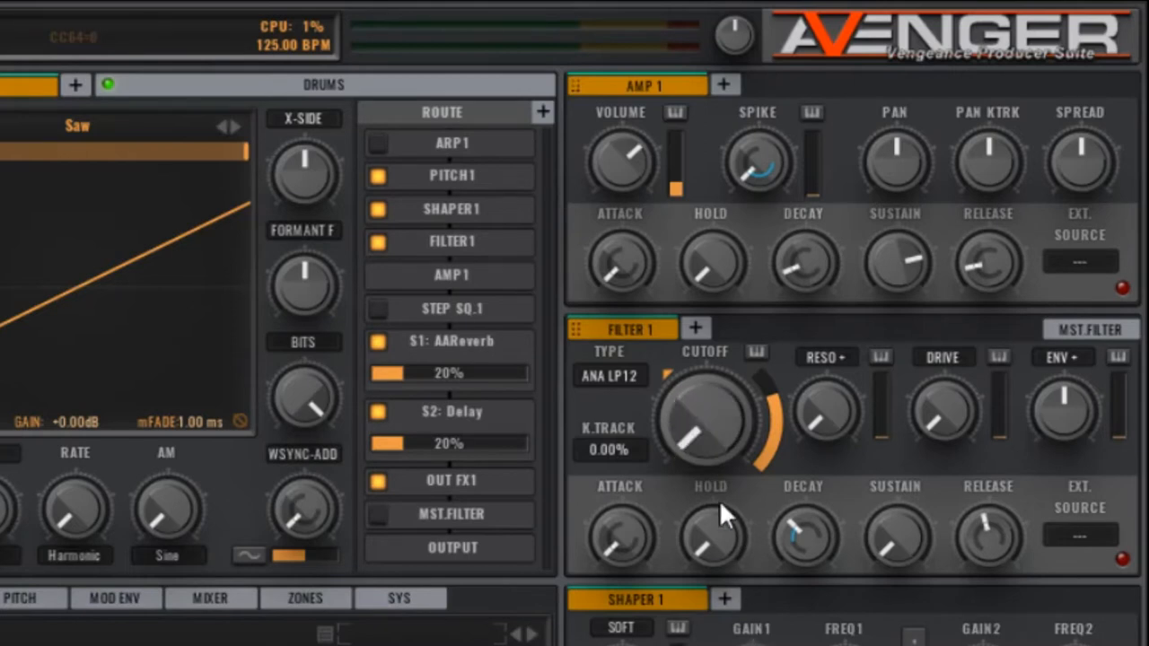
{"action": "mouse_move", "coordinate": [811, 437]}
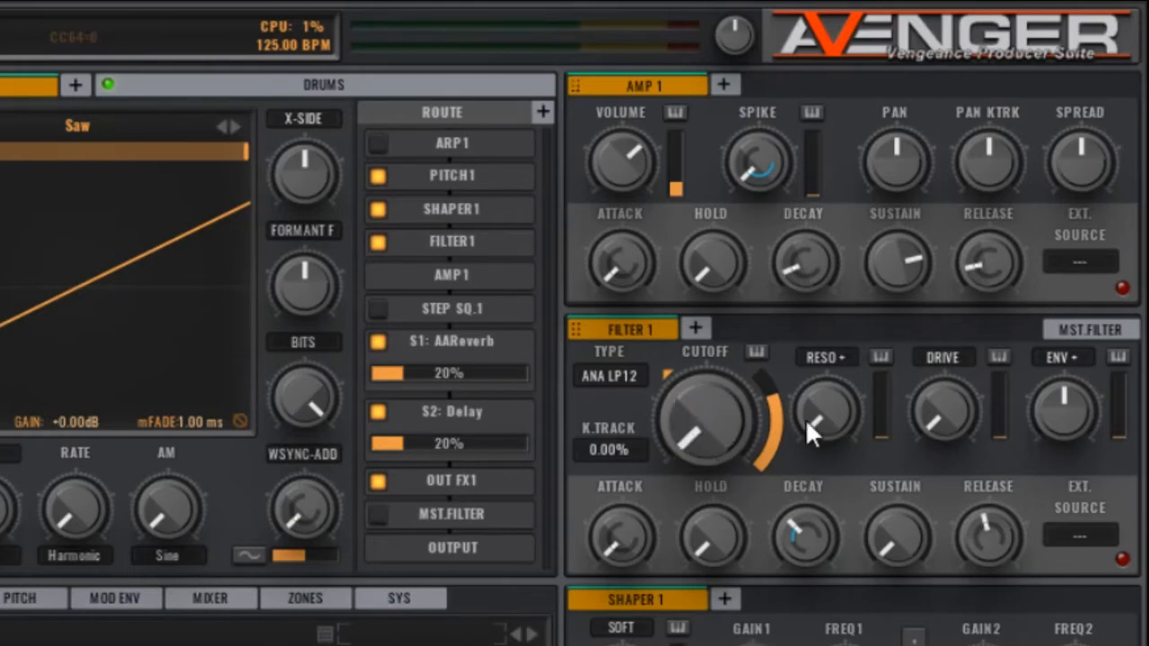
{"action": "mouse_move", "coordinate": [822, 410]}
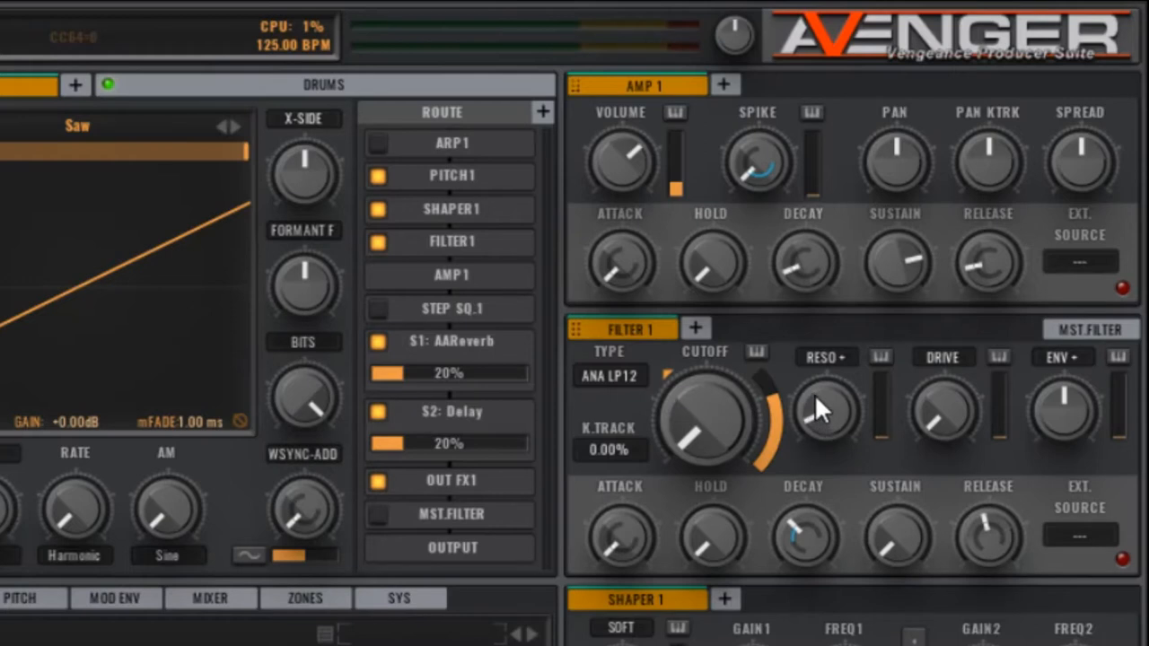
{"action": "mouse_move", "coordinate": [817, 359]}
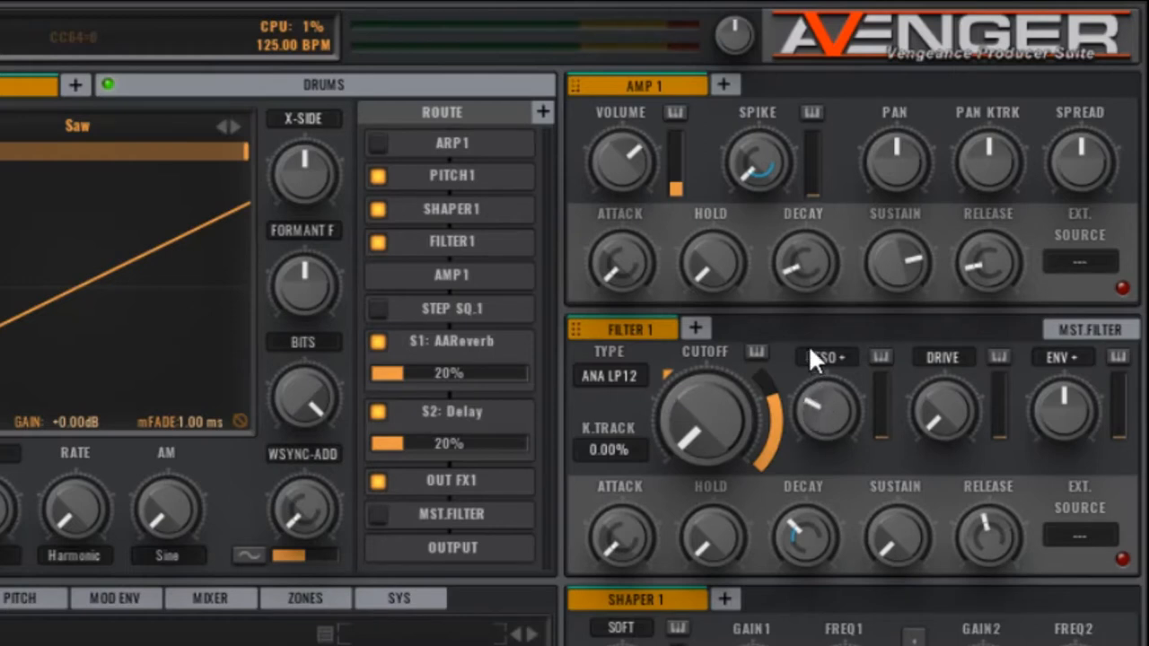
{"action": "mouse_move", "coordinate": [942, 421]}
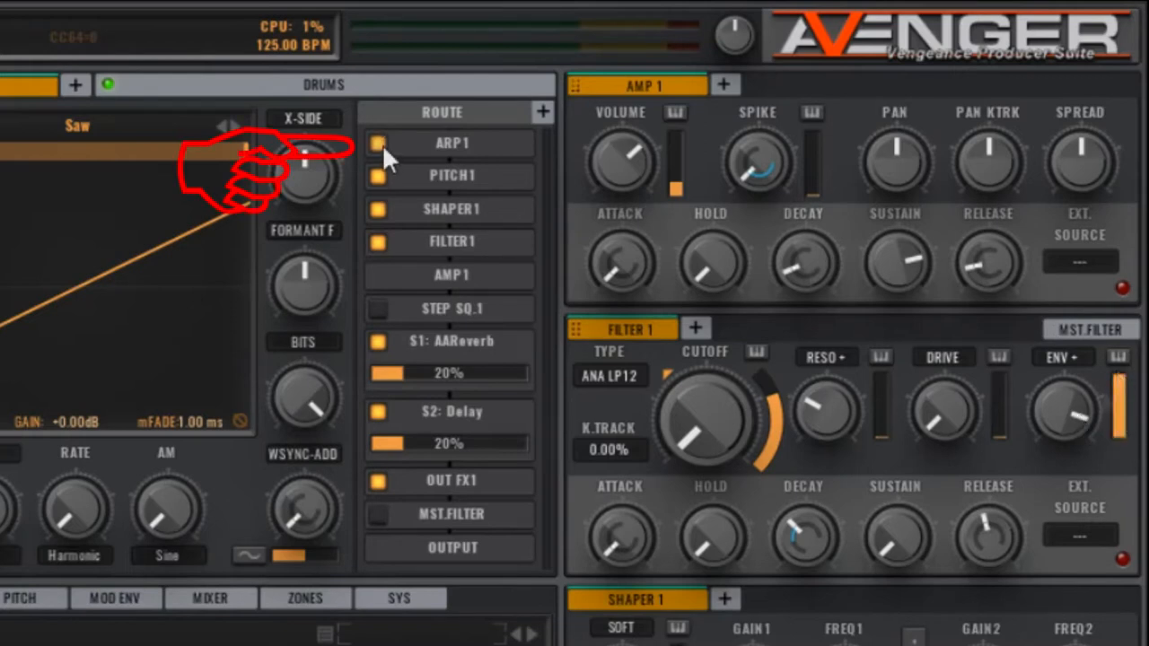
- Enable ARP1 in the Route list and bring its shuffle into view
{"action": "left_click", "coordinate": [377, 144]}
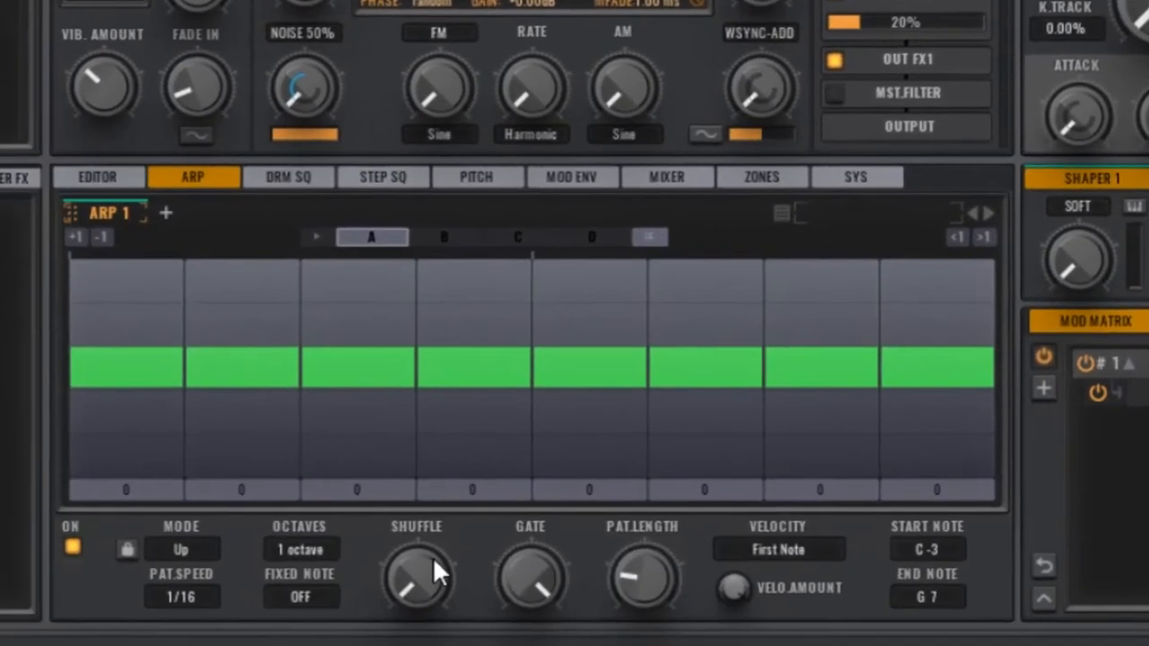
{"action": "scroll", "scroll_direction": "down", "scroll_amount": 3}
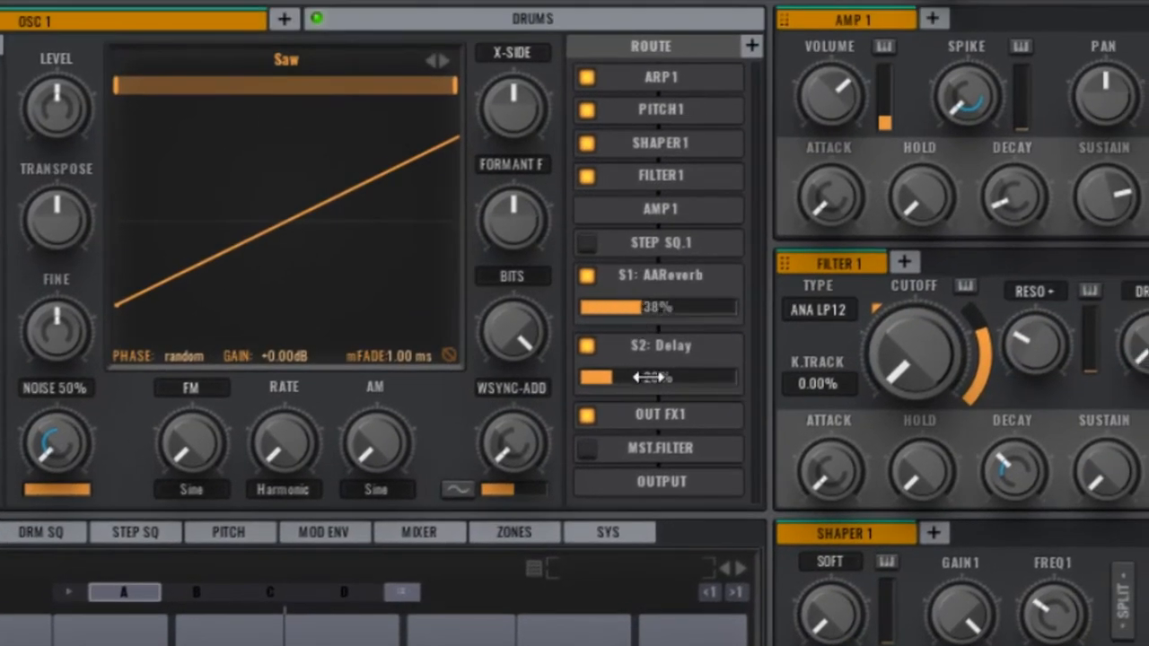
- Raise the S2: Delay send bar in the Route panel to roughly 39%
{"action": "left_click_drag", "start_coordinate": [637, 377], "coordinate": [650, 377]}
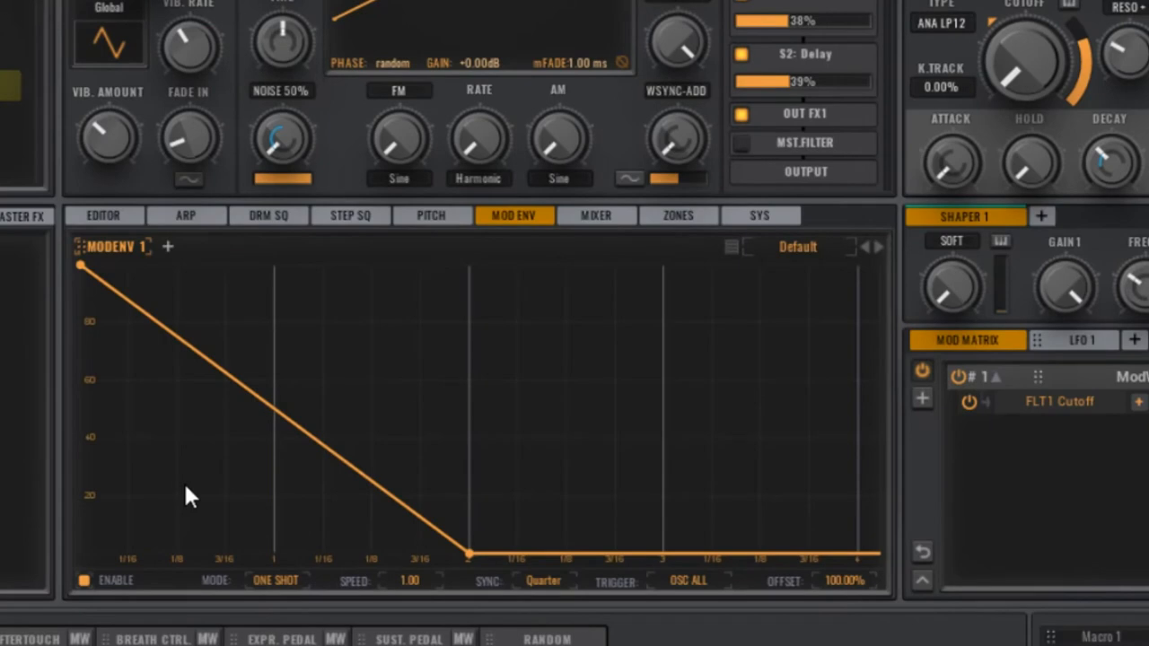
{"action": "mouse_move", "coordinate": [467, 560]}
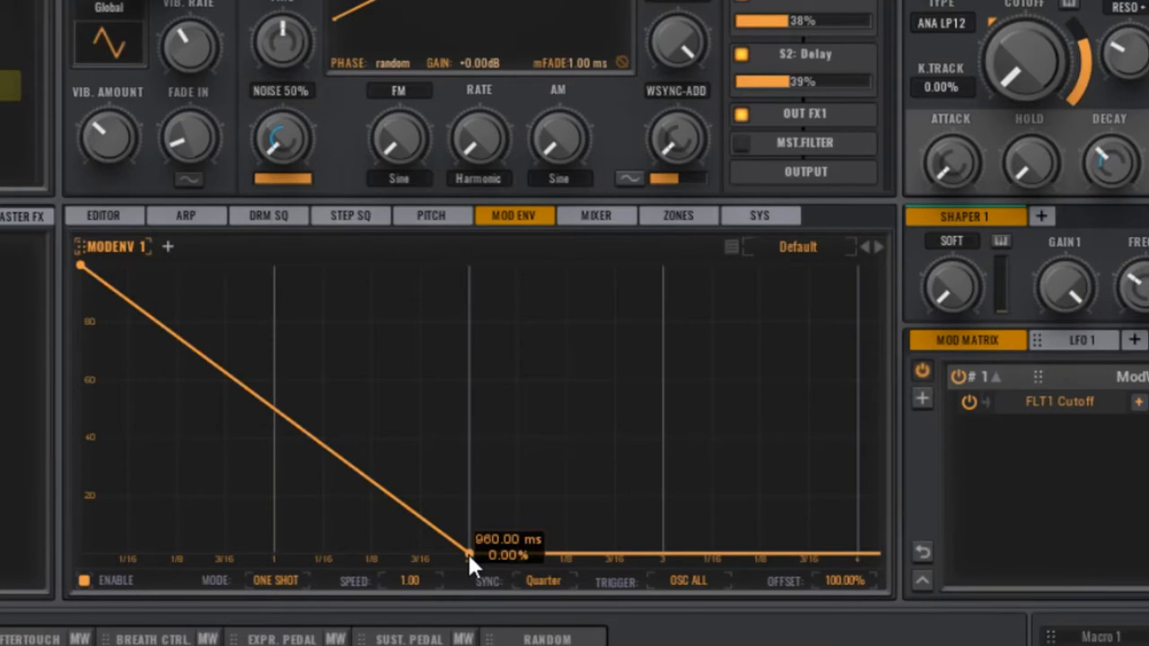
- Stretch the envelope fall past 1200 ms and drop it to zero after the first hold
{"action": "left_click_drag", "start_coordinate": [469, 553], "coordinate": [574, 553]}
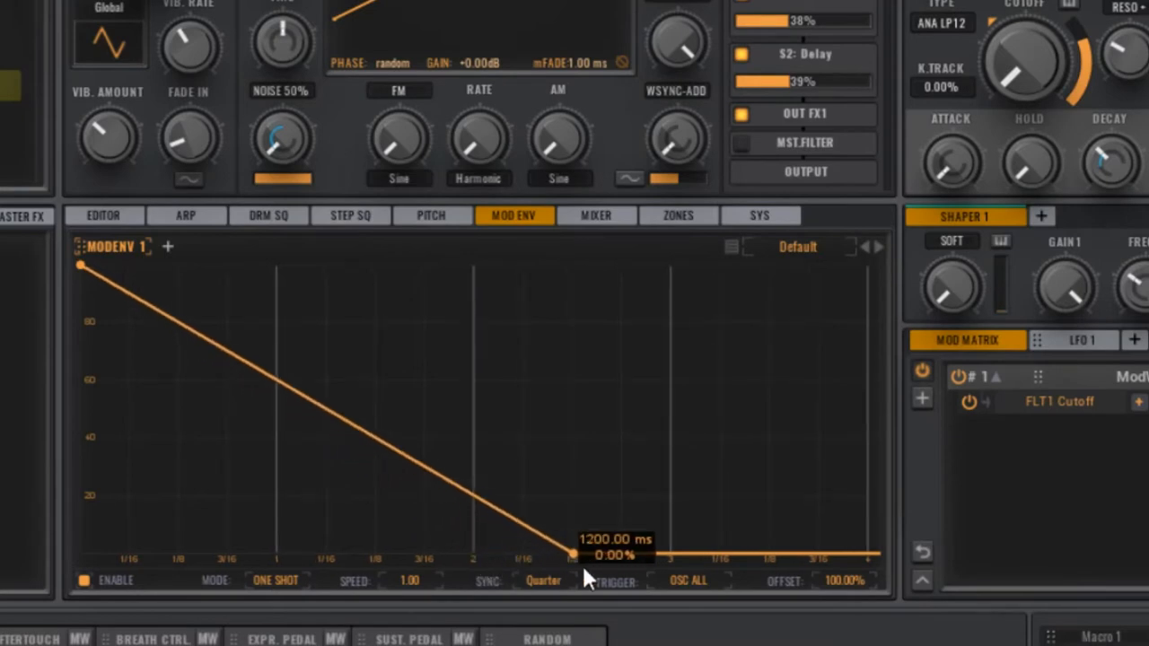
{"action": "left_click_drag", "start_coordinate": [574, 552], "coordinate": [675, 553]}
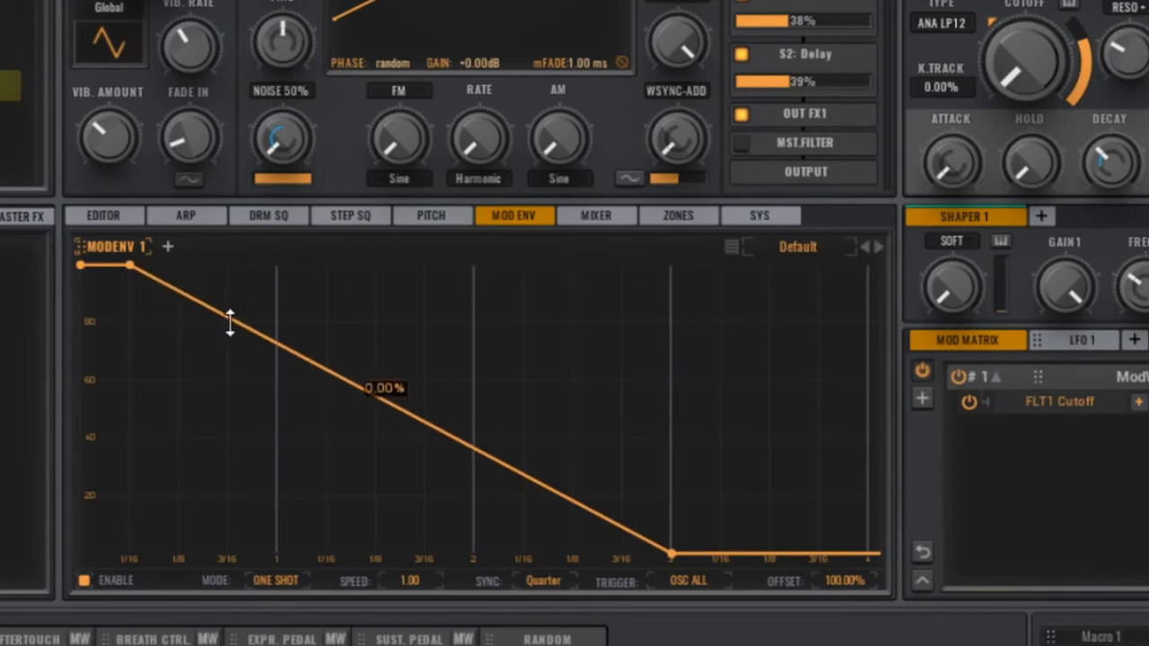
{"action": "left_click_drag", "start_coordinate": [229, 323], "coordinate": [179, 555]}
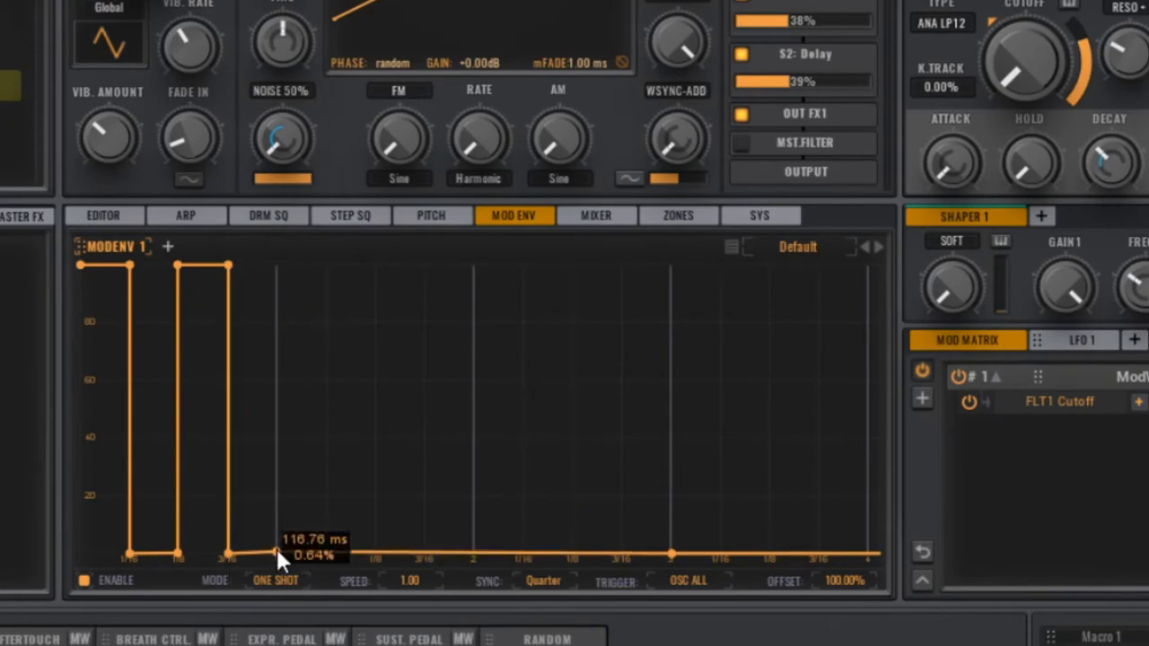
- Add another full-height pulse followed by lower half-height steps to the cutoff envelope
{"action": "left_click_drag", "start_coordinate": [276, 553], "coordinate": [276, 409]}
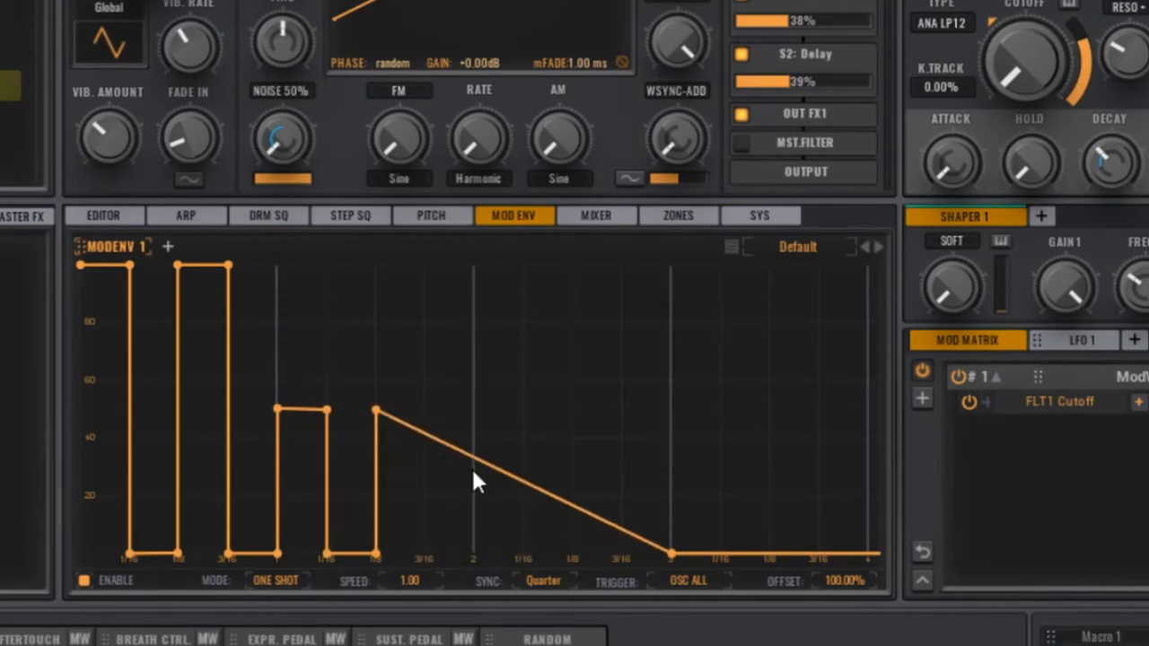
{"action": "left_click_drag", "start_coordinate": [673, 553], "coordinate": [474, 553]}
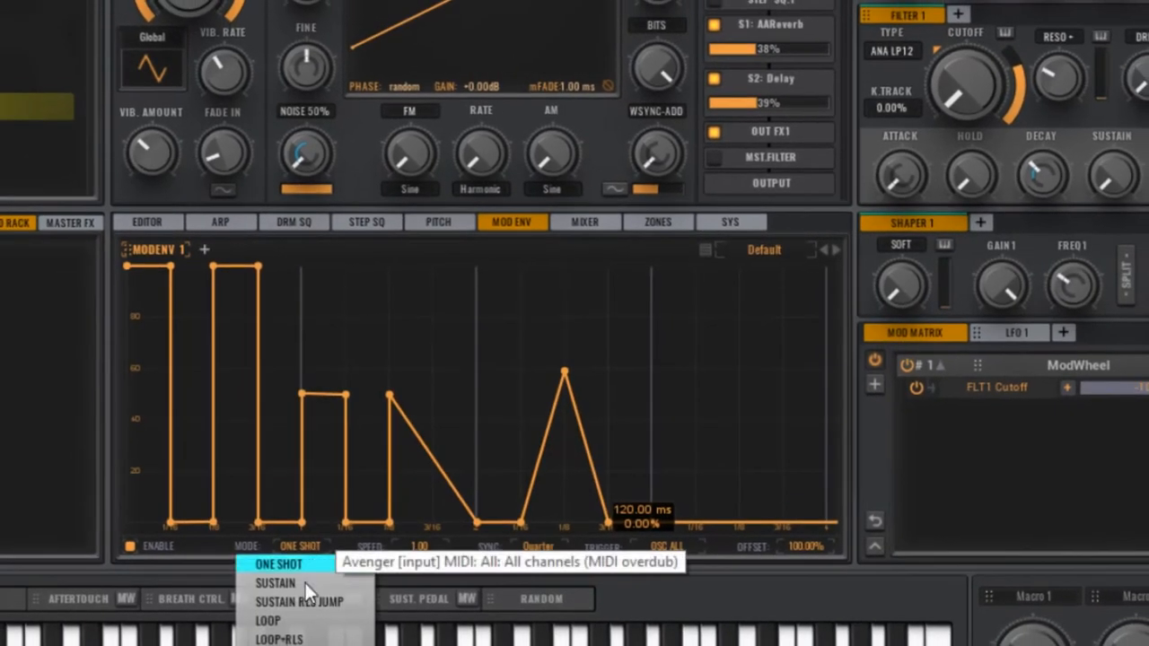
- Set the MOD ENV mode to Loop so the cutoff envelope repeats
{"action": "left_click", "coordinate": [269, 621]}
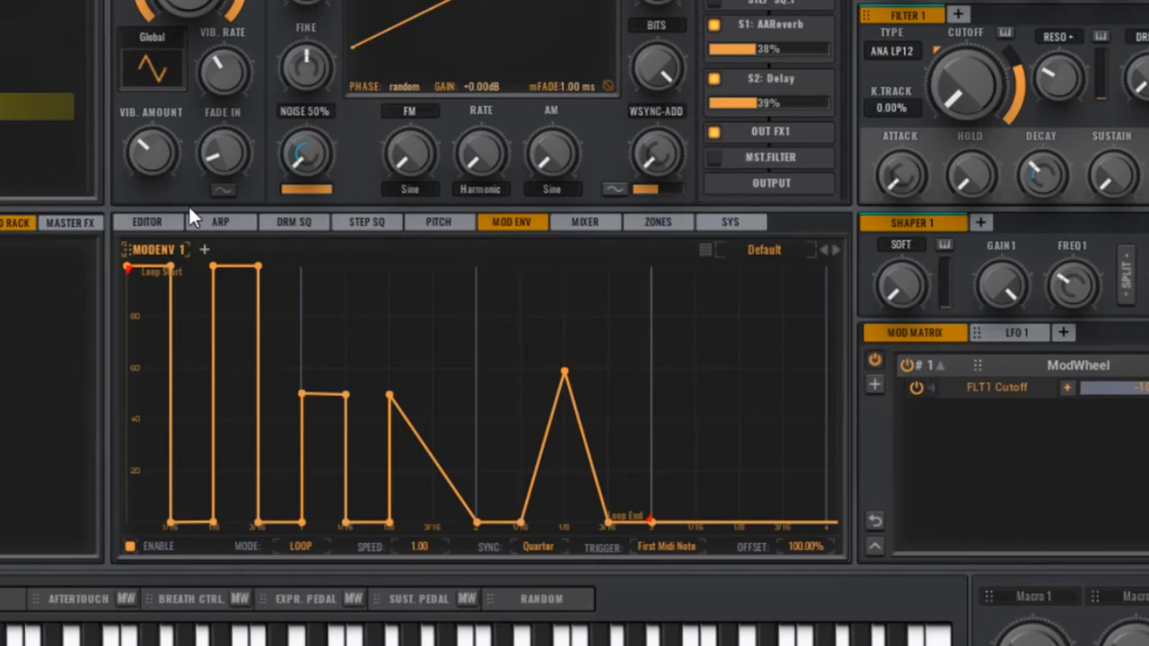
{"action": "mouse_move", "coordinate": [133, 260]}
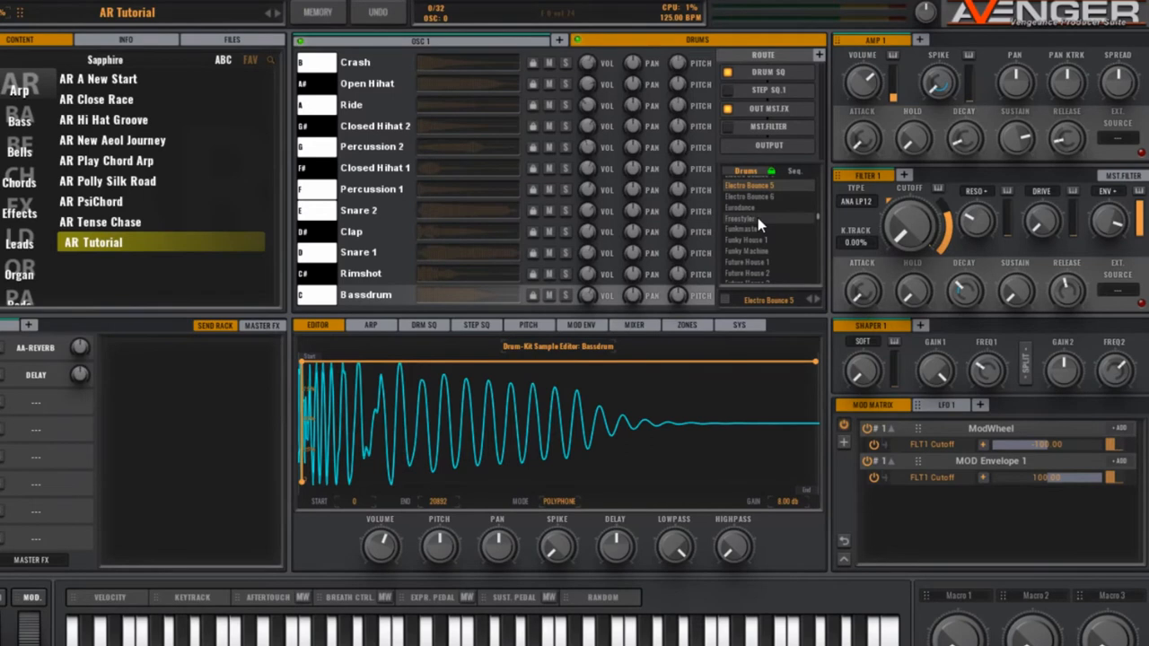
- Load the Funkmaster kit from the Drums kit list
{"action": "left_click", "coordinate": [745, 229]}
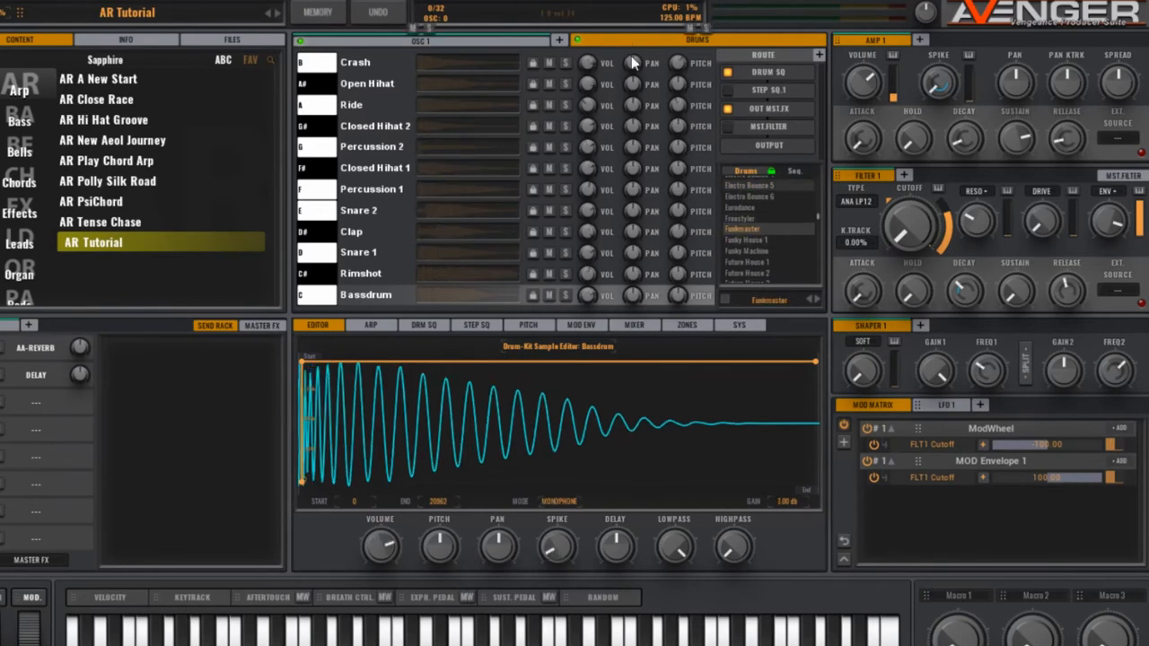
{"action": "left_click", "coordinate": [634, 325]}
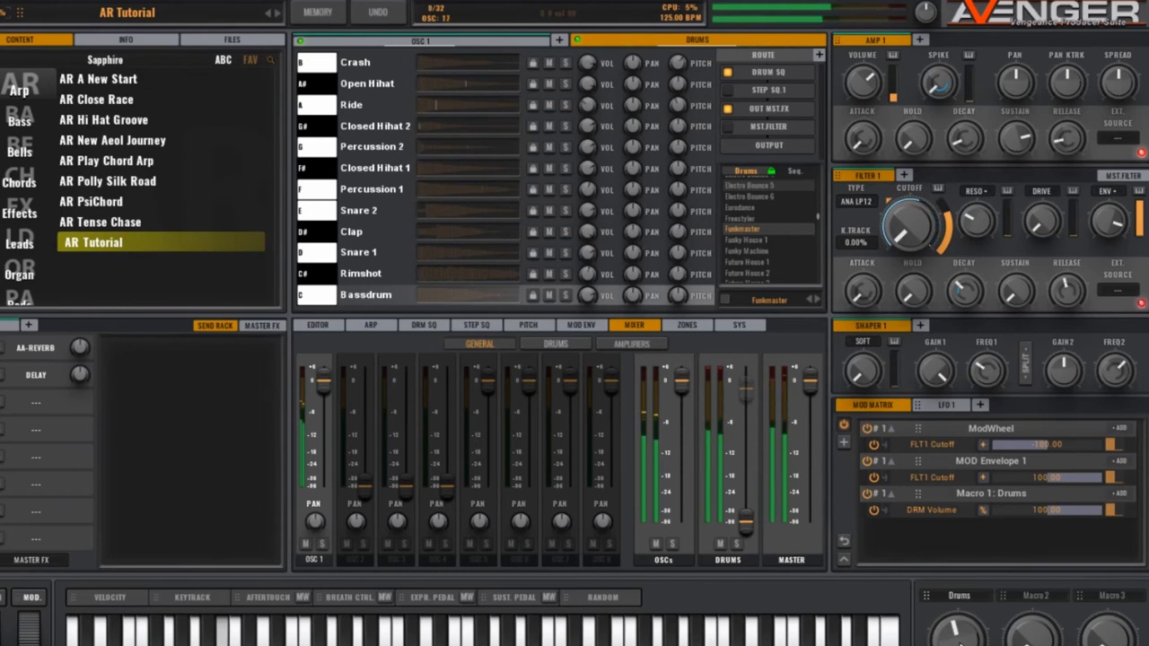
- Review the arpeggiator settings and the looping modulation envelope
{"action": "left_click", "coordinate": [369, 325]}
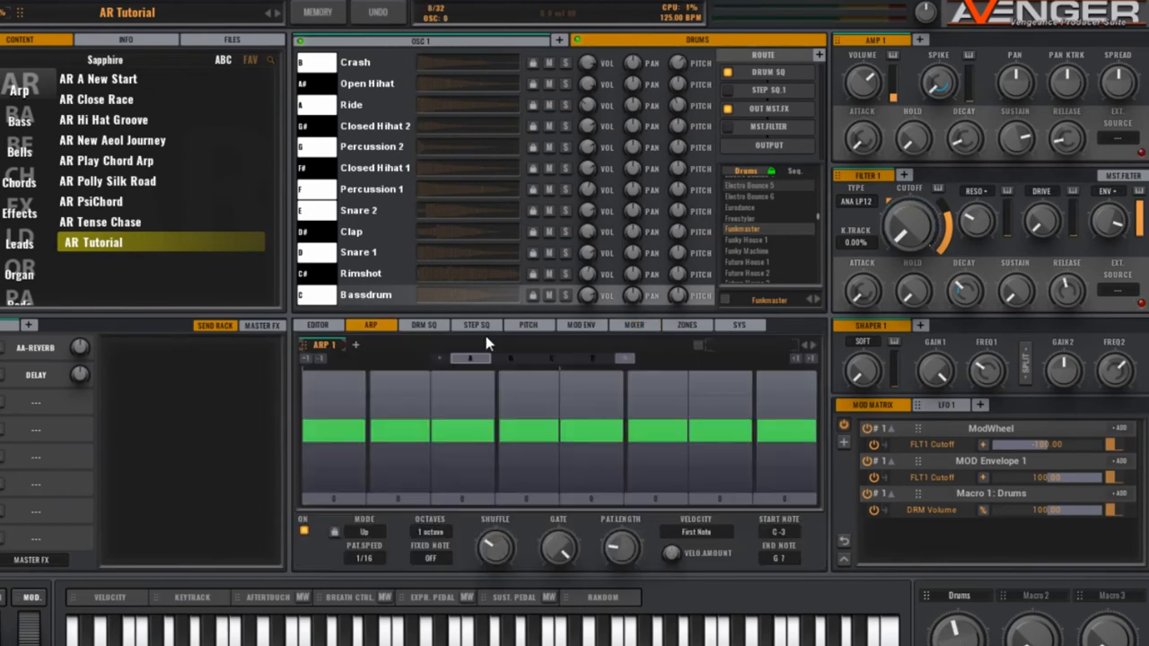
{"action": "left_click", "coordinate": [582, 323]}
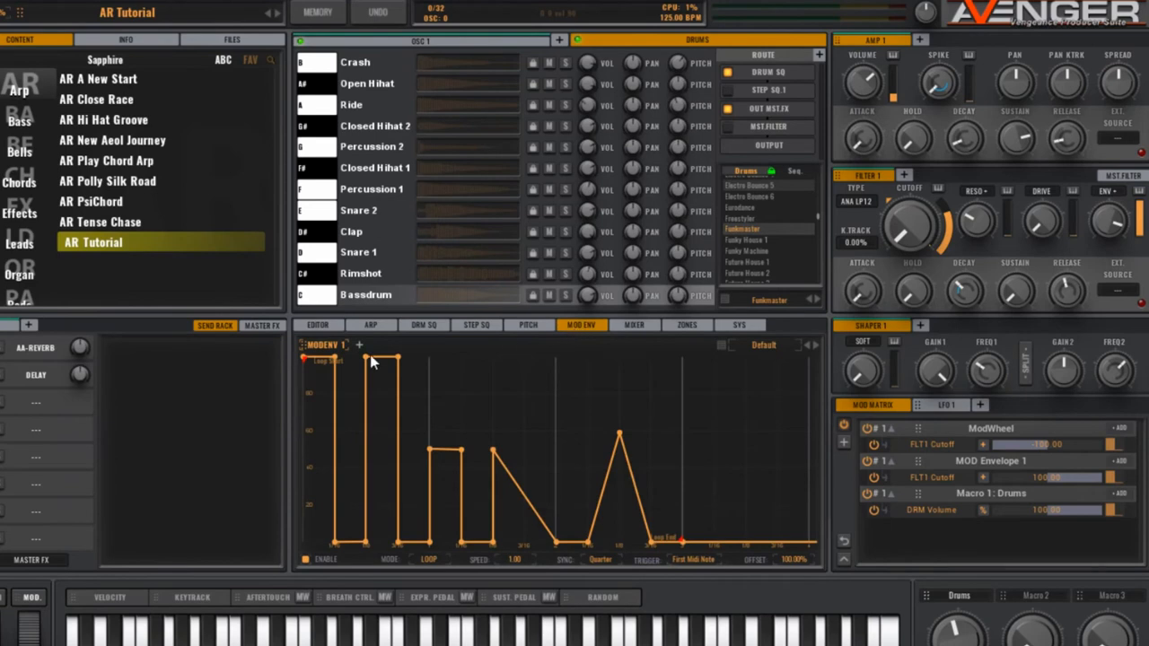